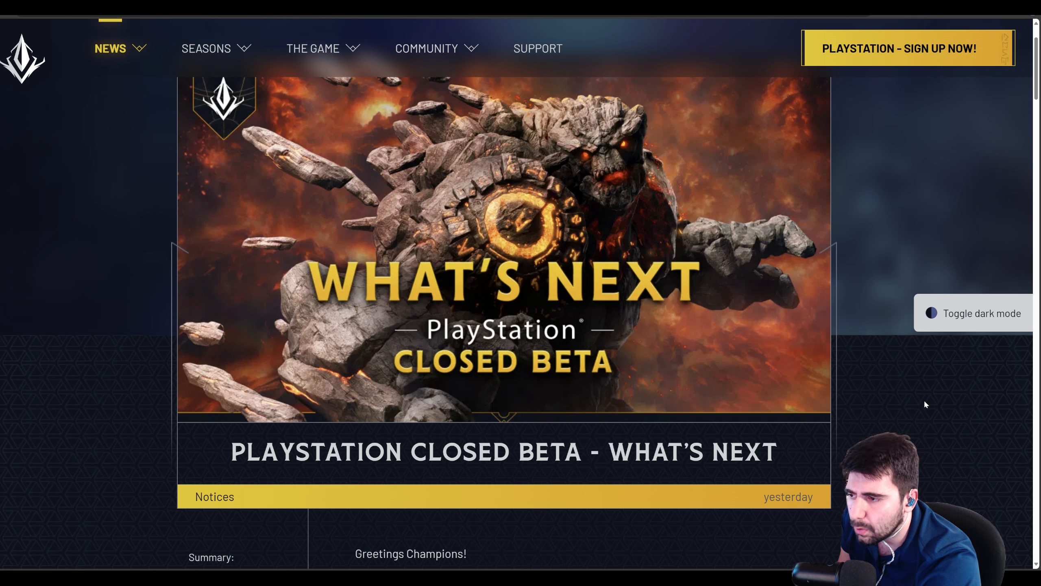
{"action": "mouse_move", "coordinate": [920, 412]}
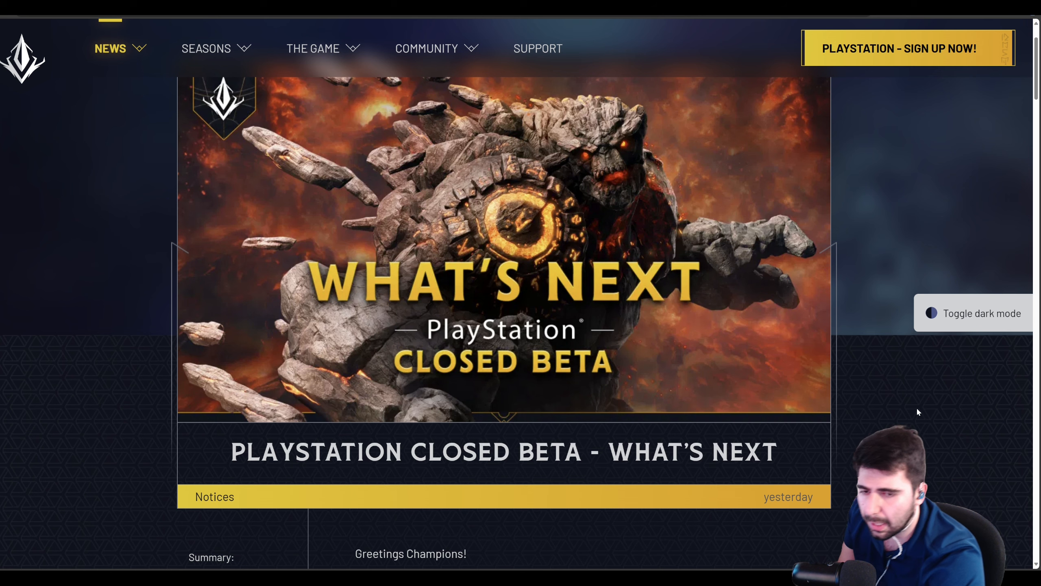
{"action": "mouse_move", "coordinate": [919, 420]}
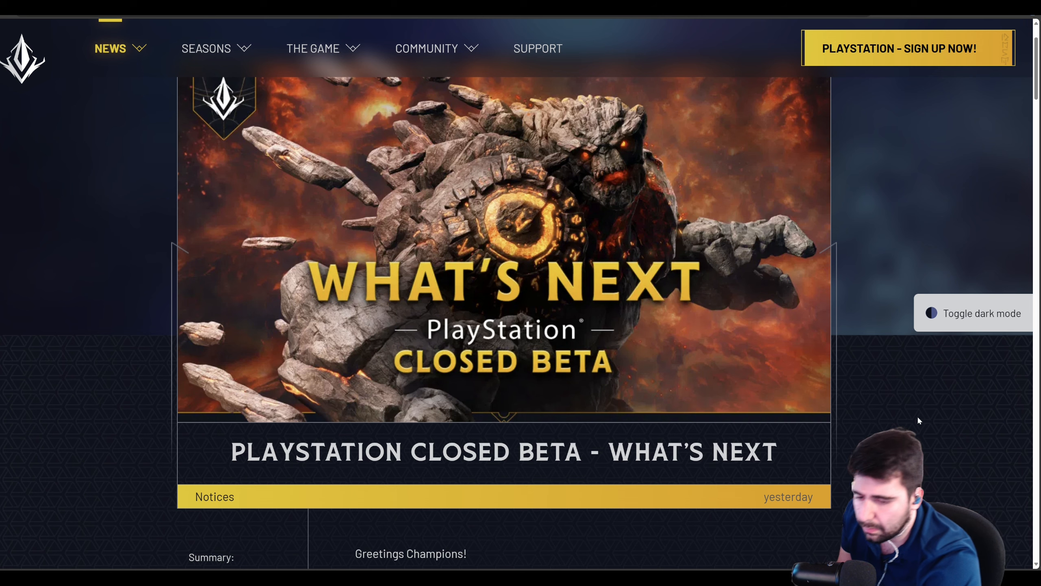
{"action": "scroll", "scroll_direction": "down", "scroll_amount": 3}
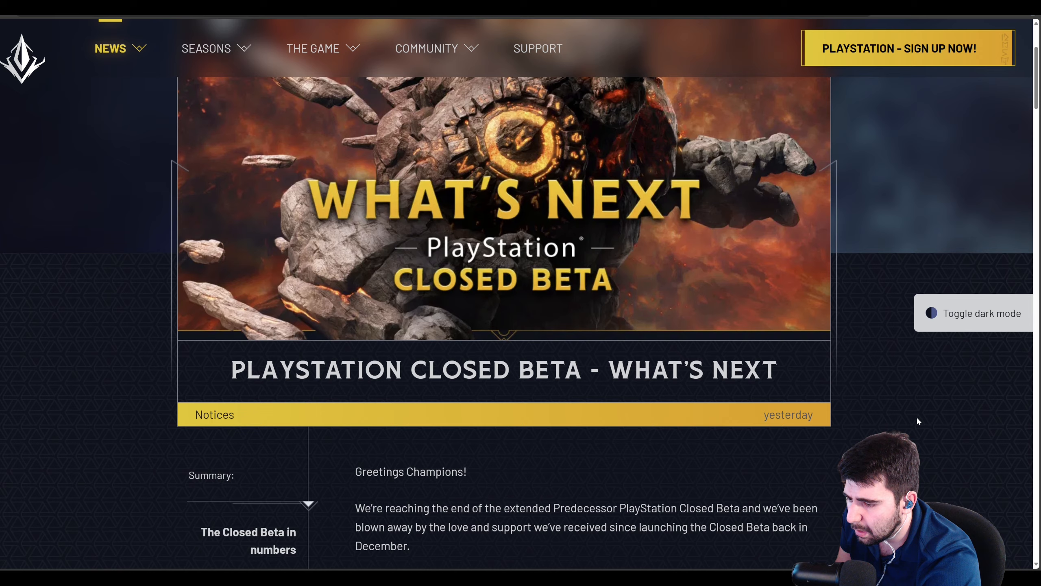
{"action": "scroll", "scroll_direction": "down", "scroll_amount": 3}
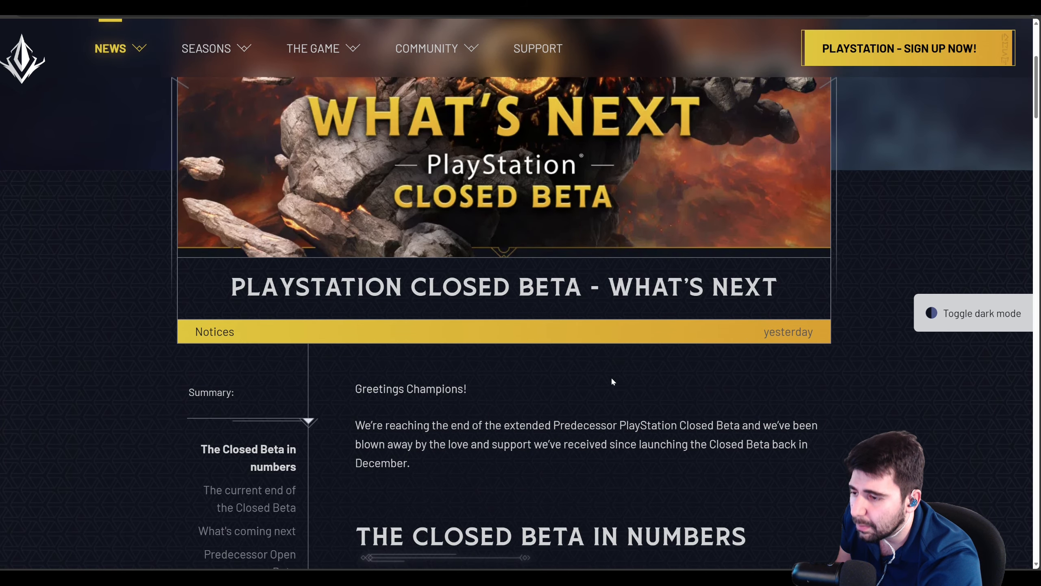
{"action": "scroll", "scroll_direction": "down", "scroll_amount": 3}
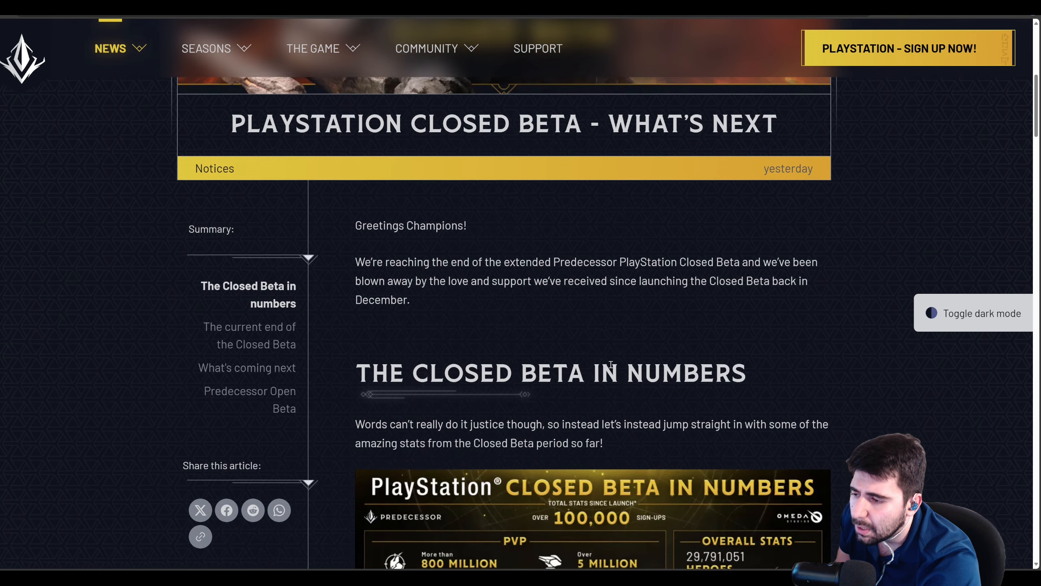
{"action": "scroll", "scroll_direction": "down", "scroll_amount": 3}
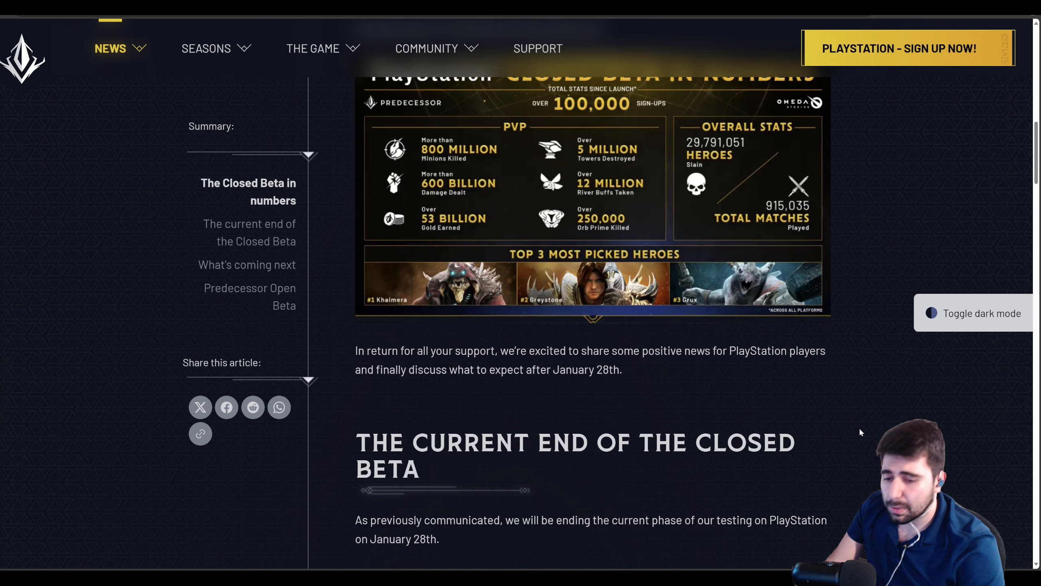
{"action": "mouse_move", "coordinate": [847, 433]}
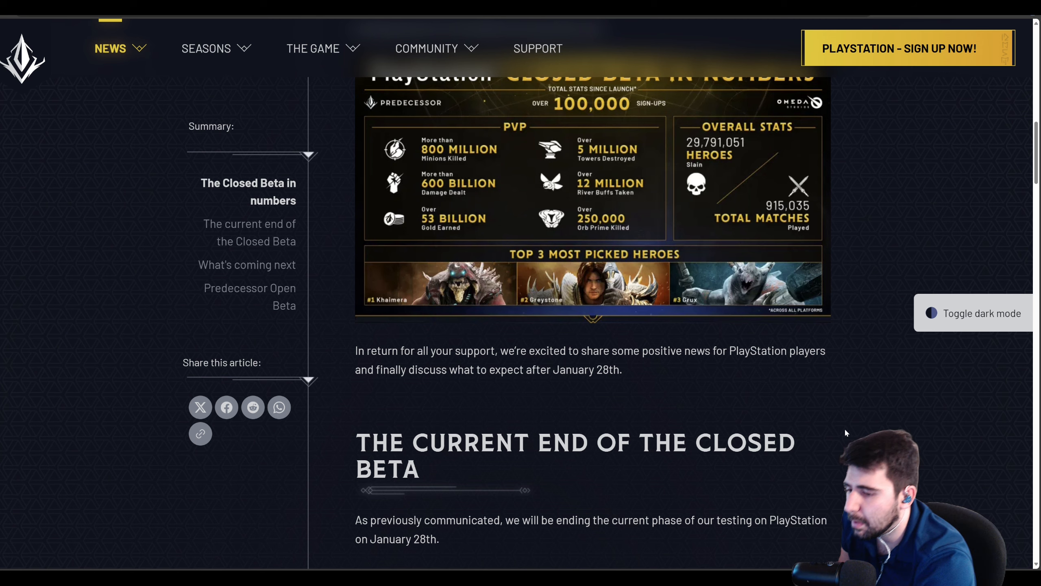
{"action": "scroll", "scroll_direction": "down", "scroll_amount": 3}
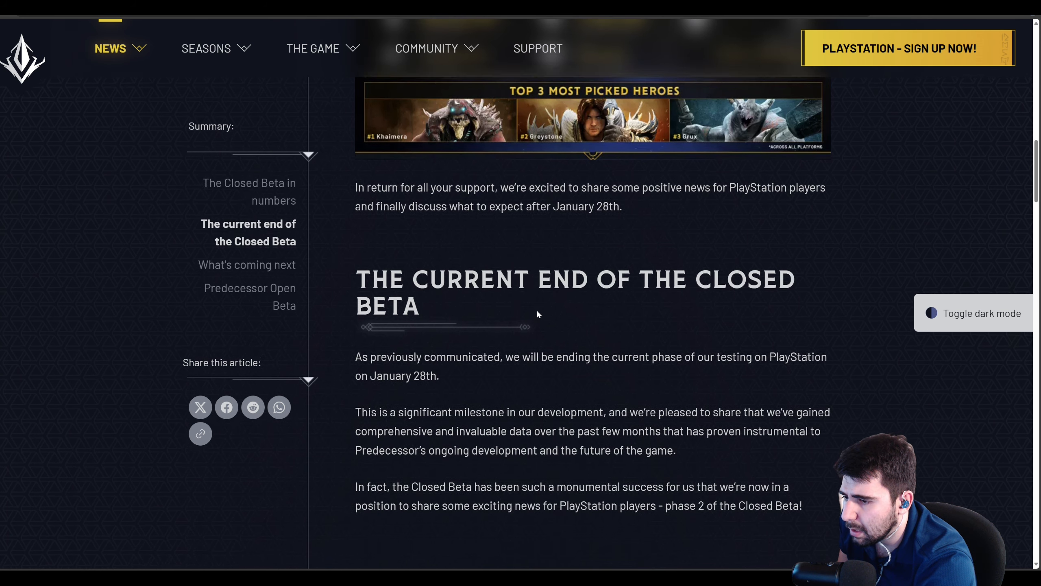
{"action": "scroll", "scroll_direction": "down", "scroll_amount": 3}
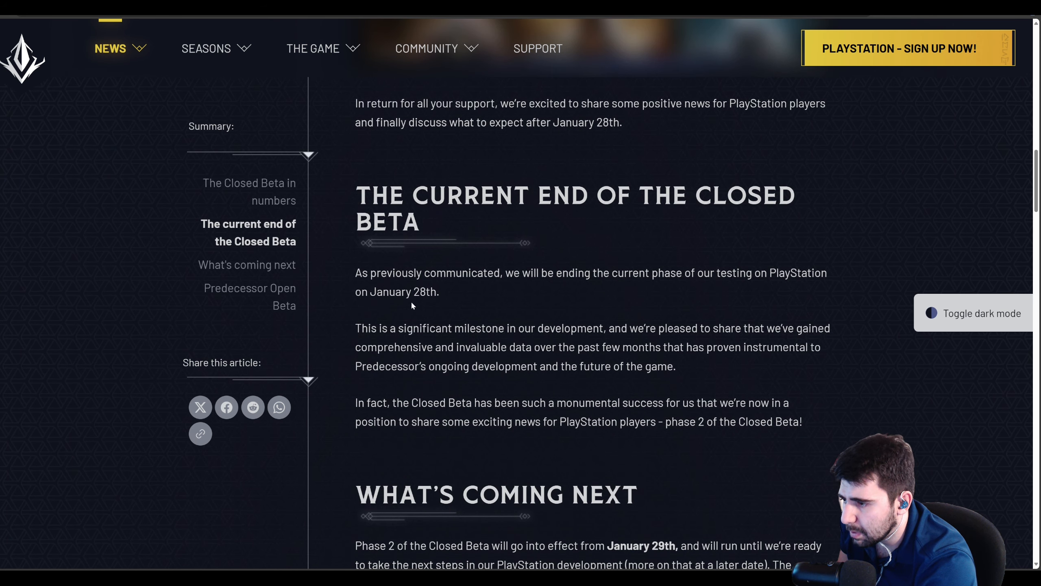
{"action": "mouse_move", "coordinate": [400, 334]}
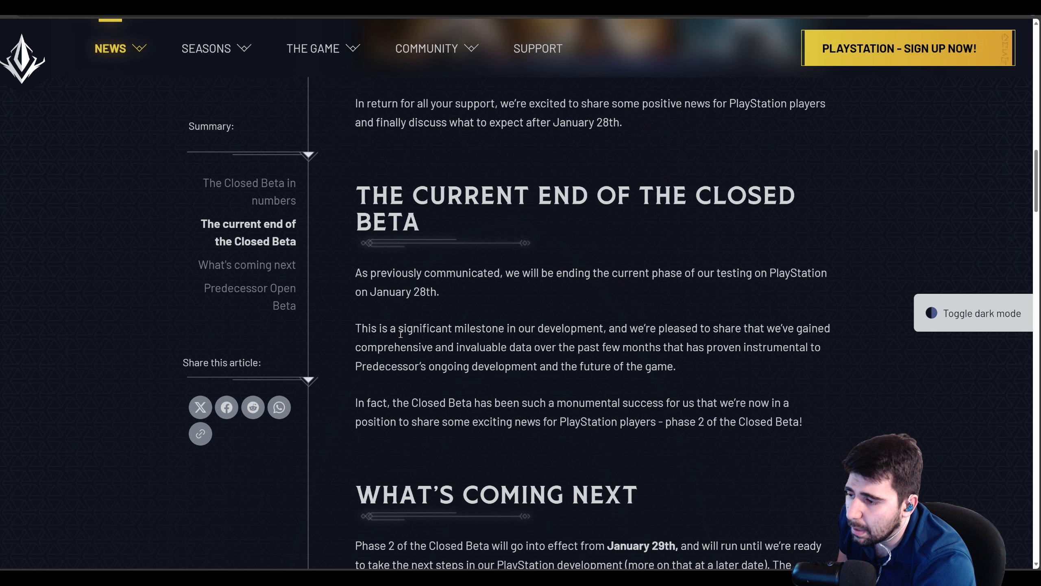
{"action": "mouse_move", "coordinate": [715, 378]}
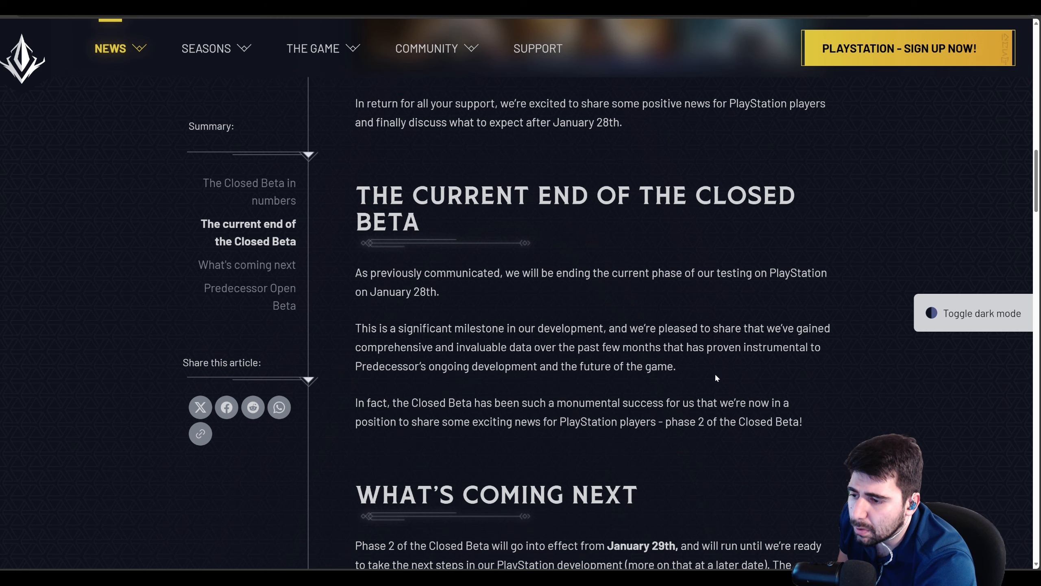
{"action": "scroll", "scroll_direction": "down", "scroll_amount": 3}
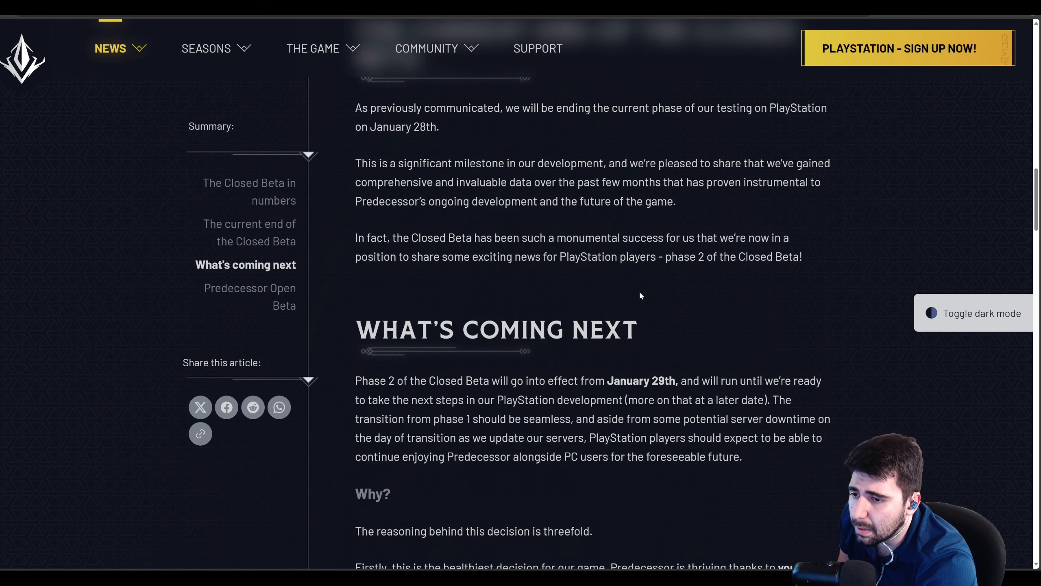
{"action": "mouse_move", "coordinate": [730, 290]}
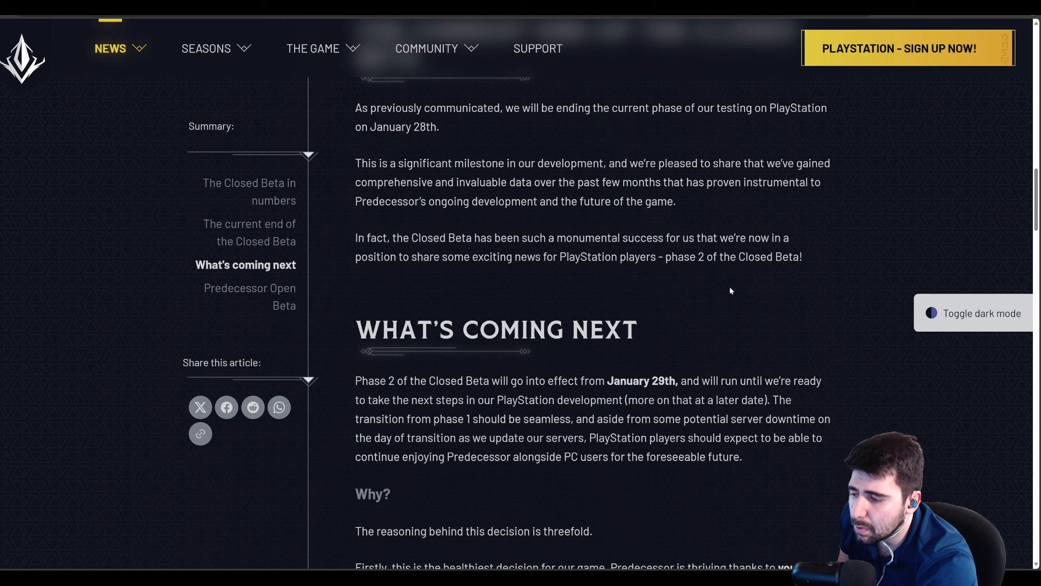
{"action": "scroll", "scroll_direction": "down", "scroll_amount": 3}
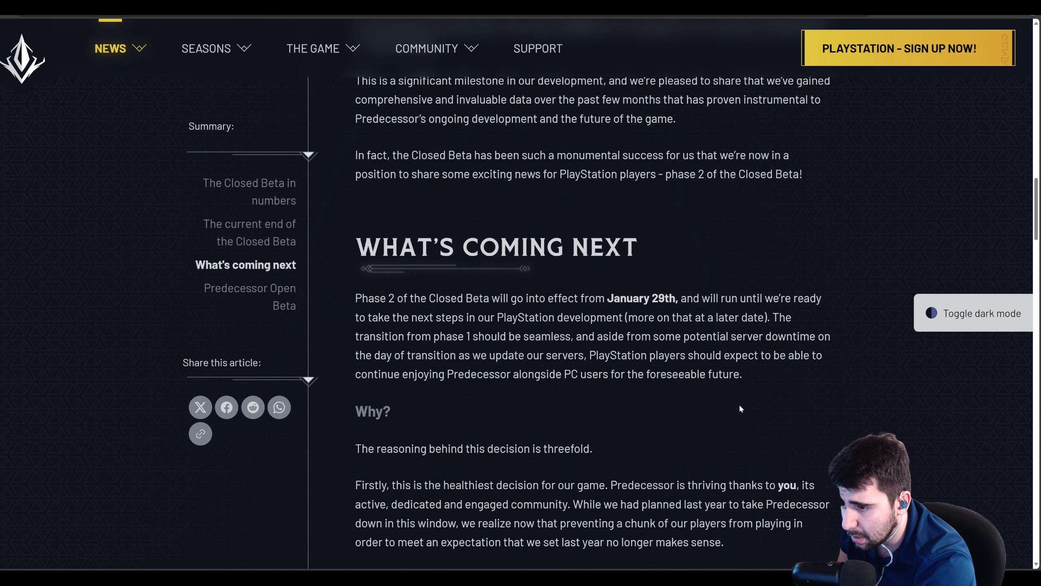
{"action": "mouse_move", "coordinate": [672, 294]}
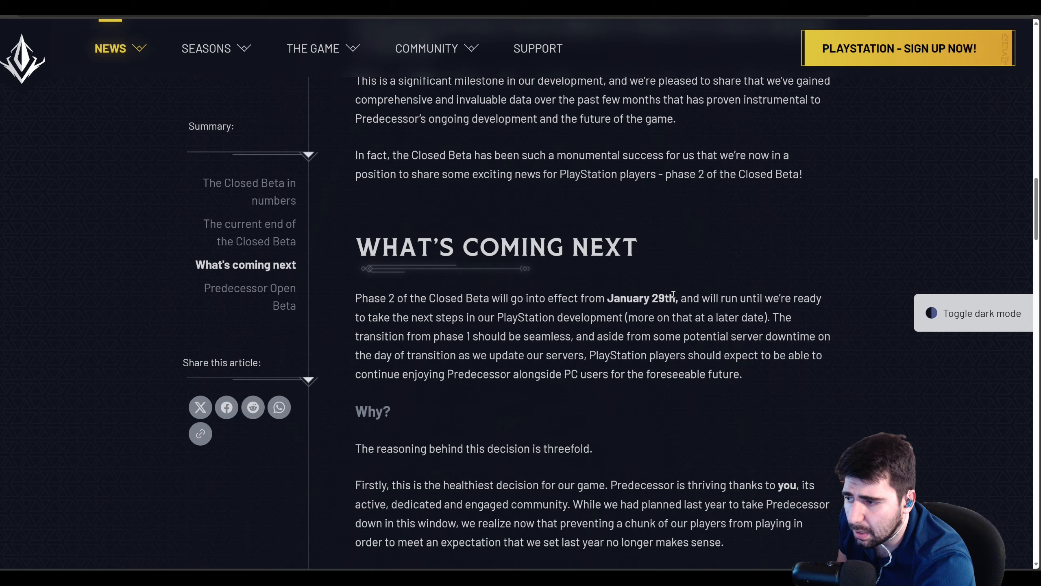
{"action": "scroll", "scroll_direction": "down", "scroll_amount": 3}
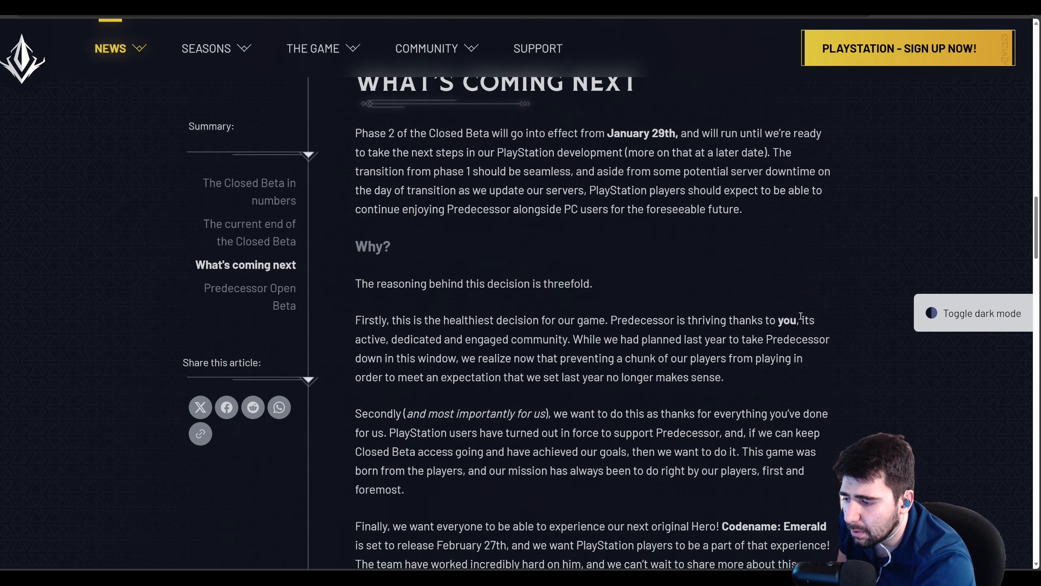
{"action": "scroll", "scroll_direction": "down", "scroll_amount": 3}
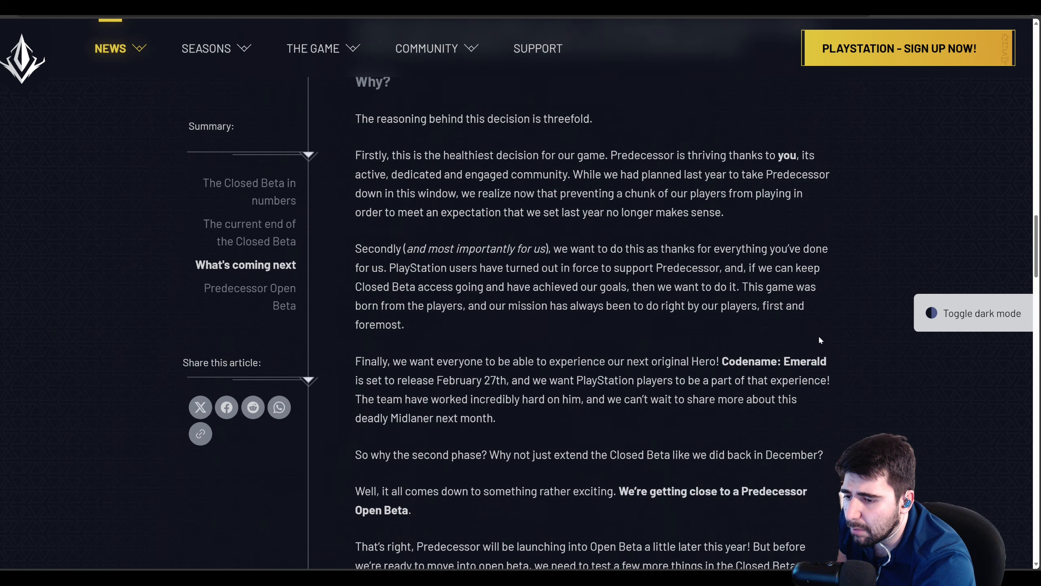
{"action": "mouse_move", "coordinate": [834, 326]}
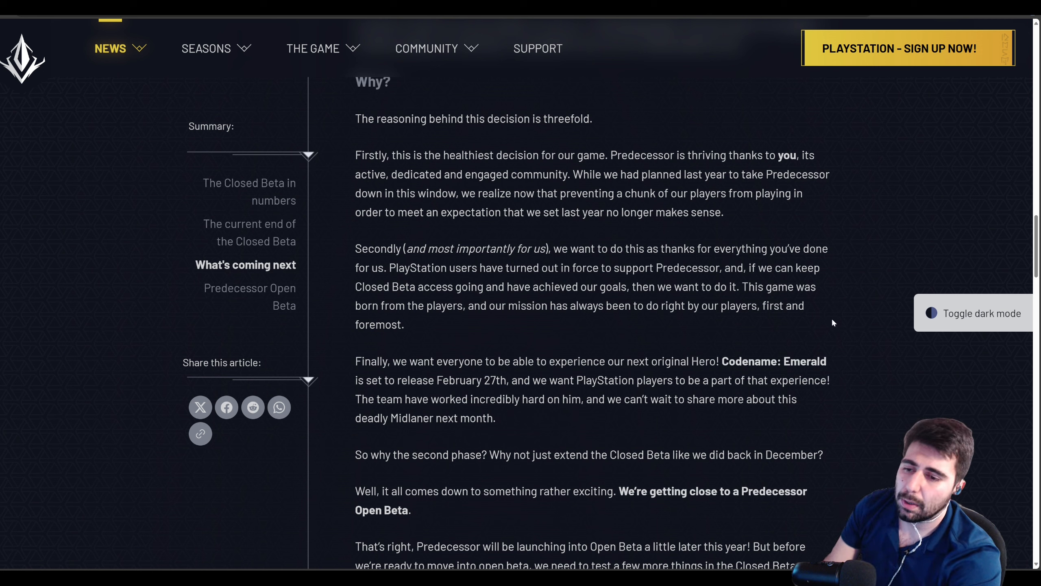
{"action": "mouse_move", "coordinate": [842, 336]}
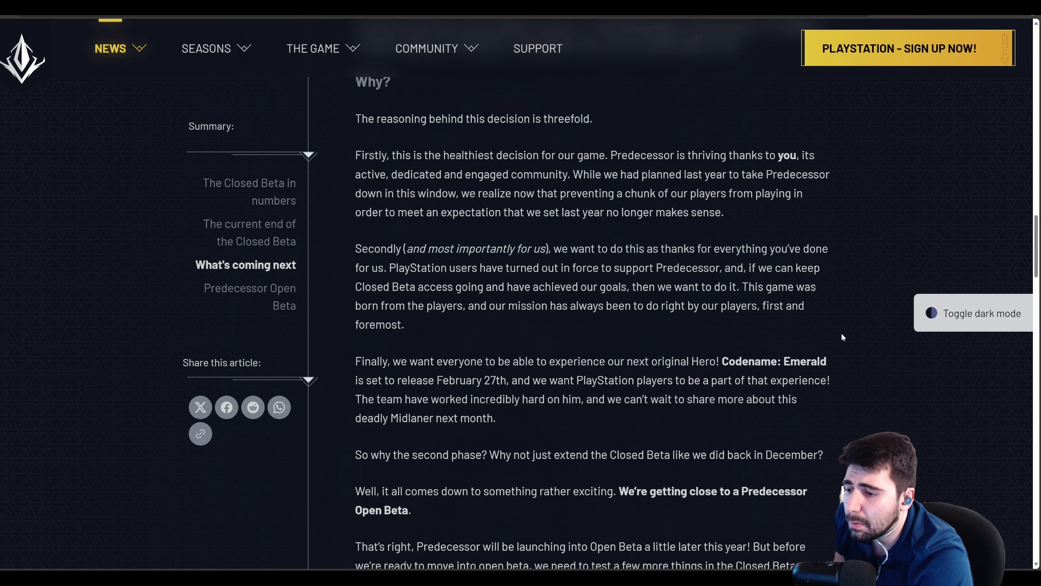
{"action": "mouse_move", "coordinate": [504, 428]}
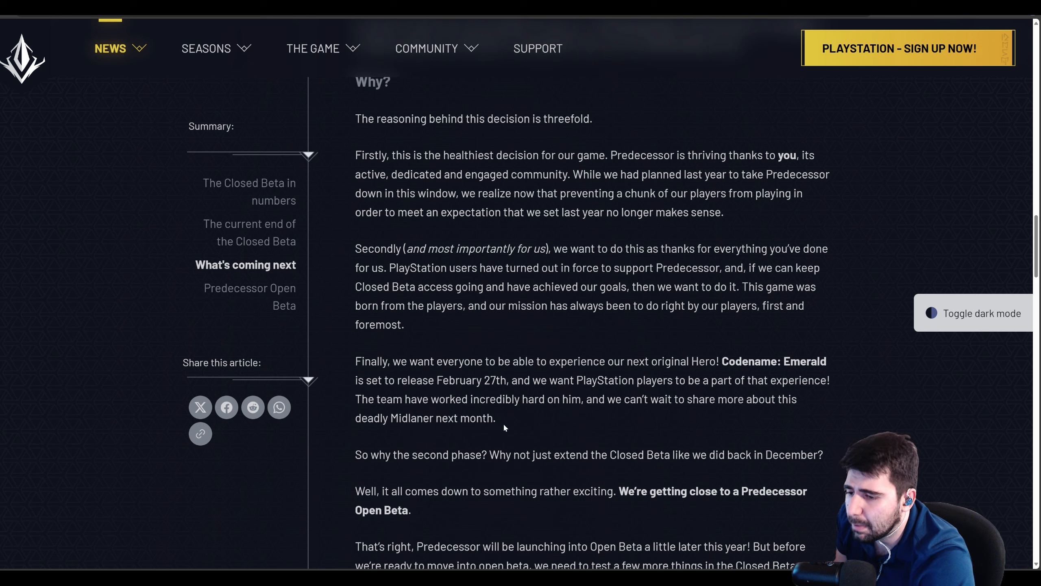
{"action": "mouse_move", "coordinate": [835, 440]}
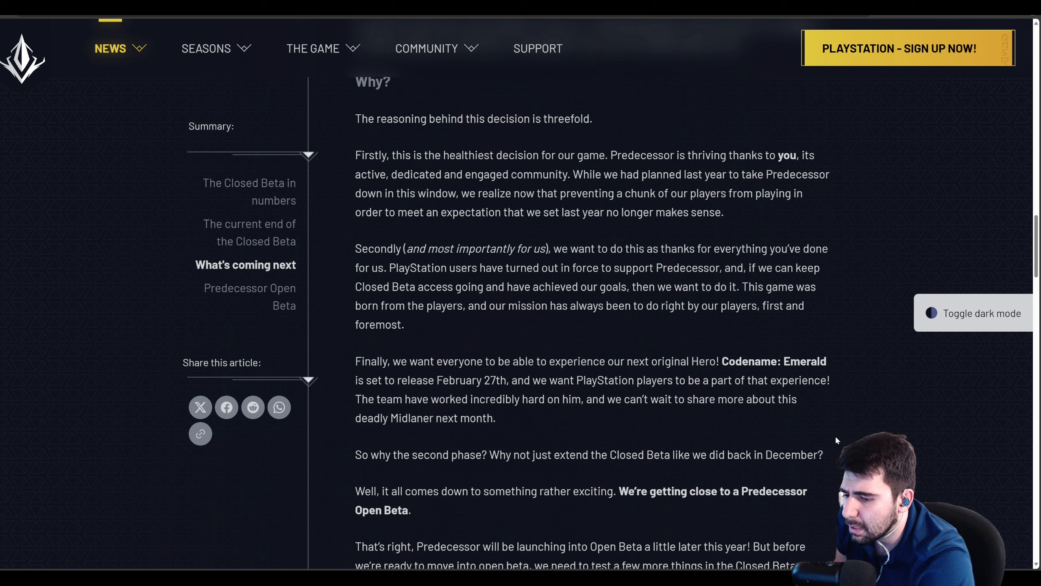
{"action": "scroll", "scroll_direction": "down", "scroll_amount": 3}
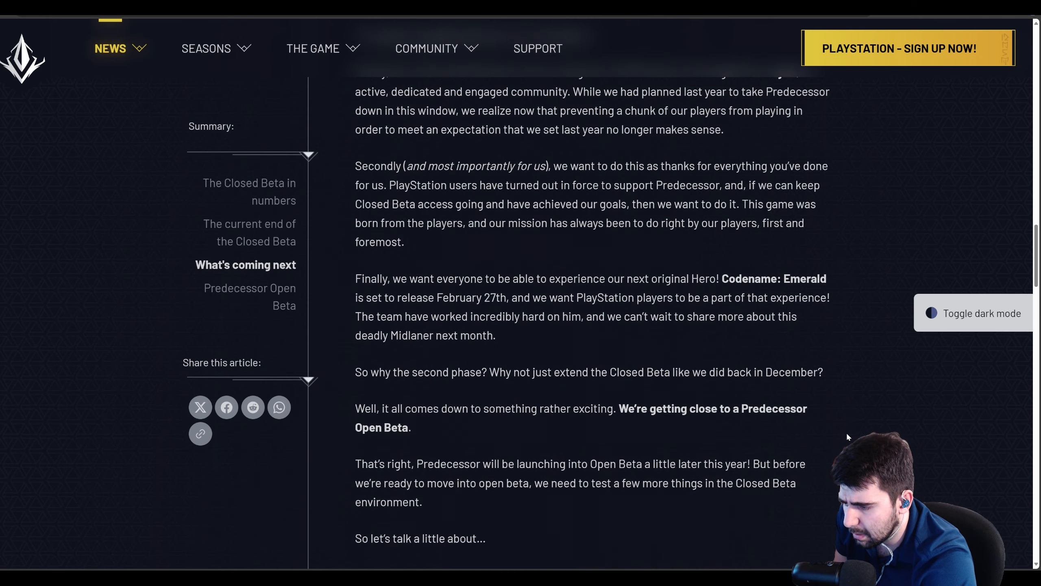
{"action": "scroll", "scroll_direction": "down", "scroll_amount": 3}
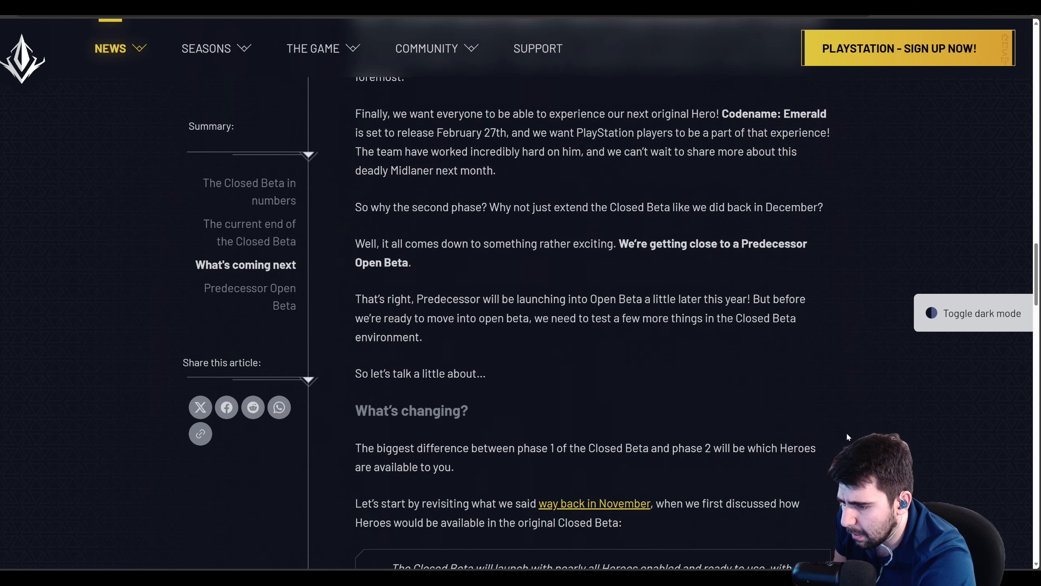
{"action": "scroll", "scroll_direction": "down", "scroll_amount": 3}
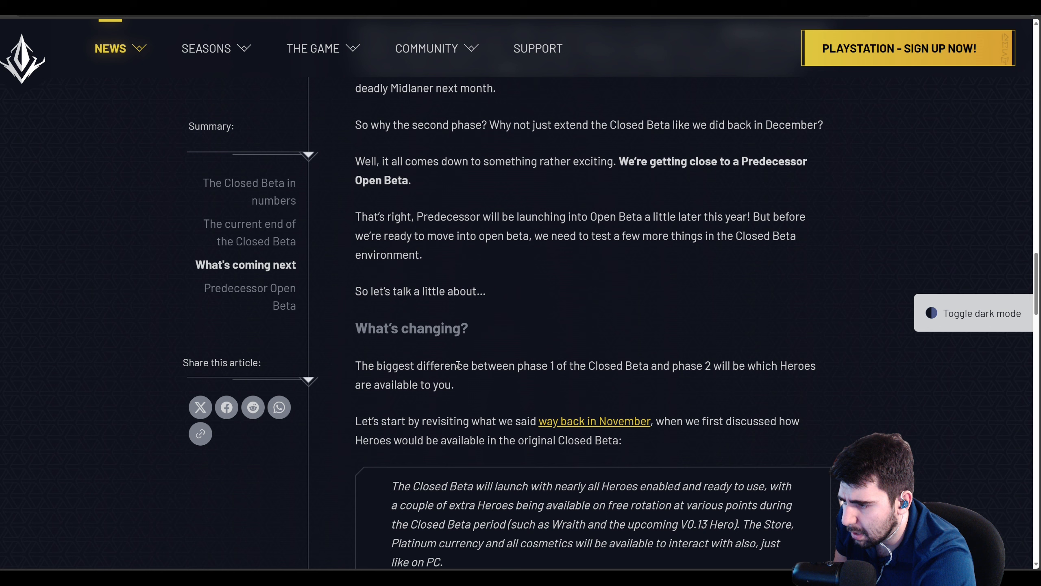
{"action": "scroll", "scroll_direction": "down", "scroll_amount": 3}
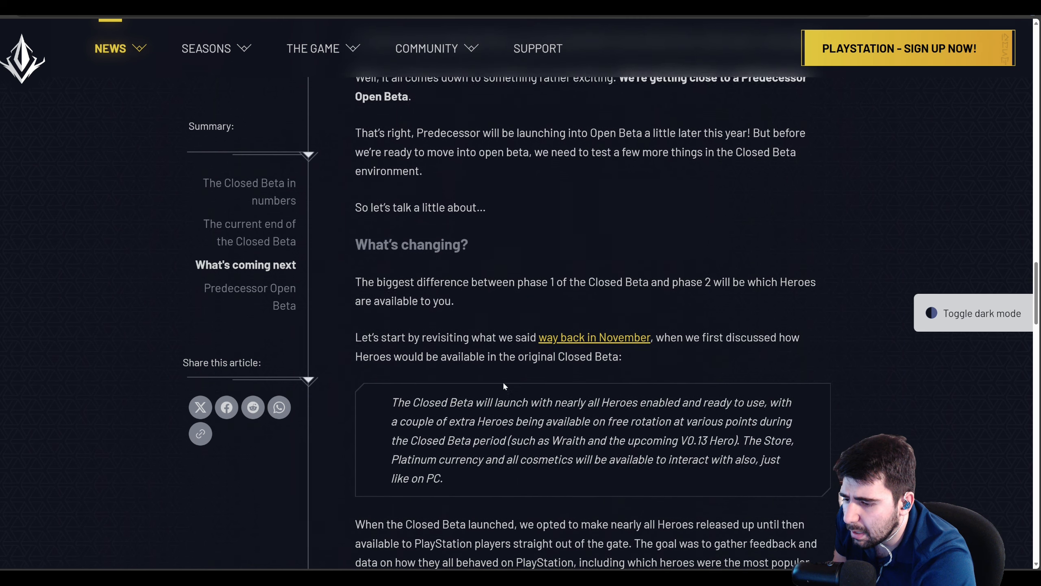
{"action": "scroll", "scroll_direction": "down", "scroll_amount": 3}
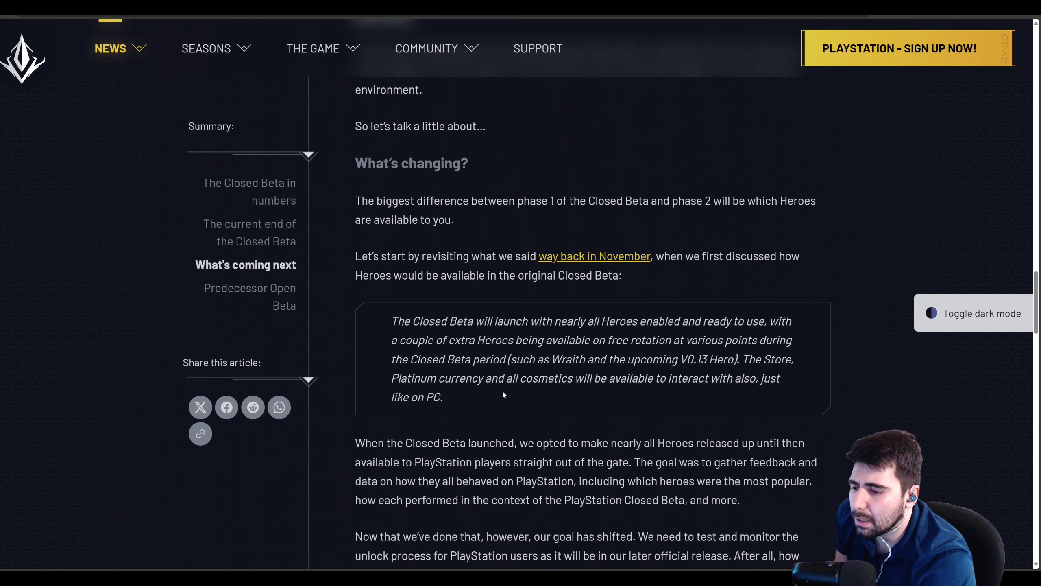
{"action": "scroll", "scroll_direction": "down", "scroll_amount": 3}
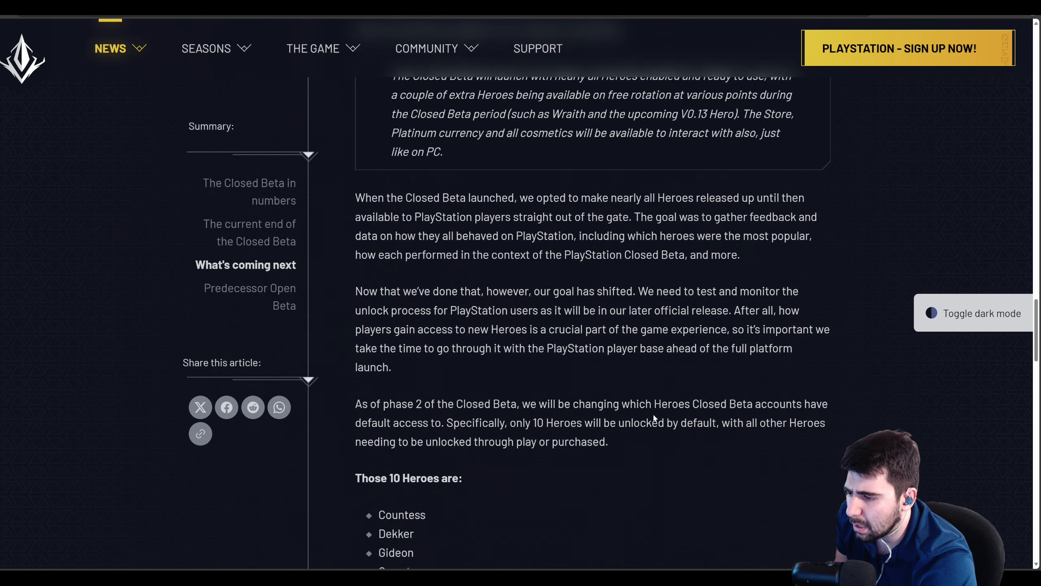
{"action": "scroll", "scroll_direction": "down", "scroll_amount": 3}
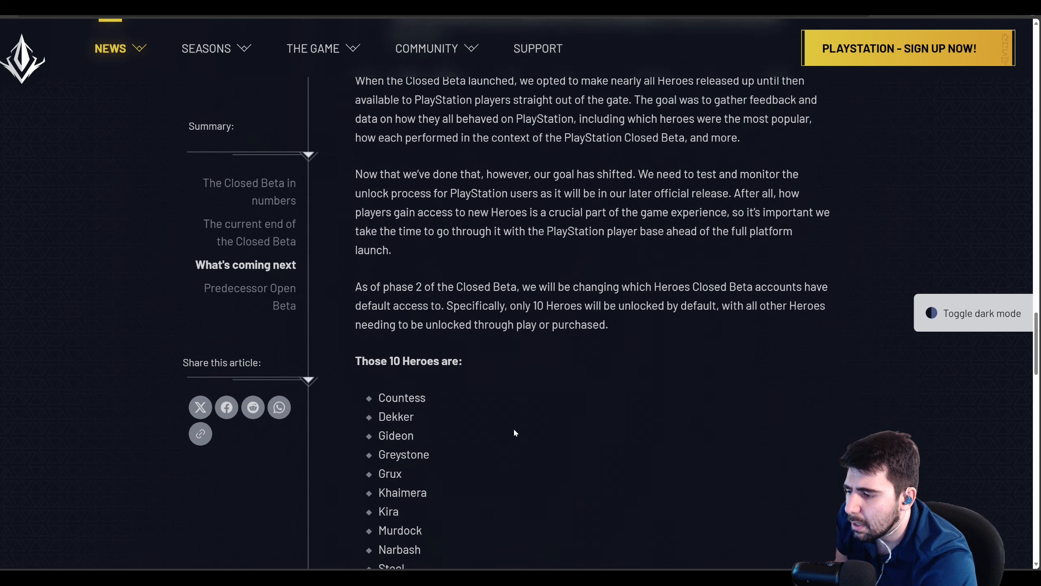
{"action": "scroll", "scroll_direction": "down", "scroll_amount": 3}
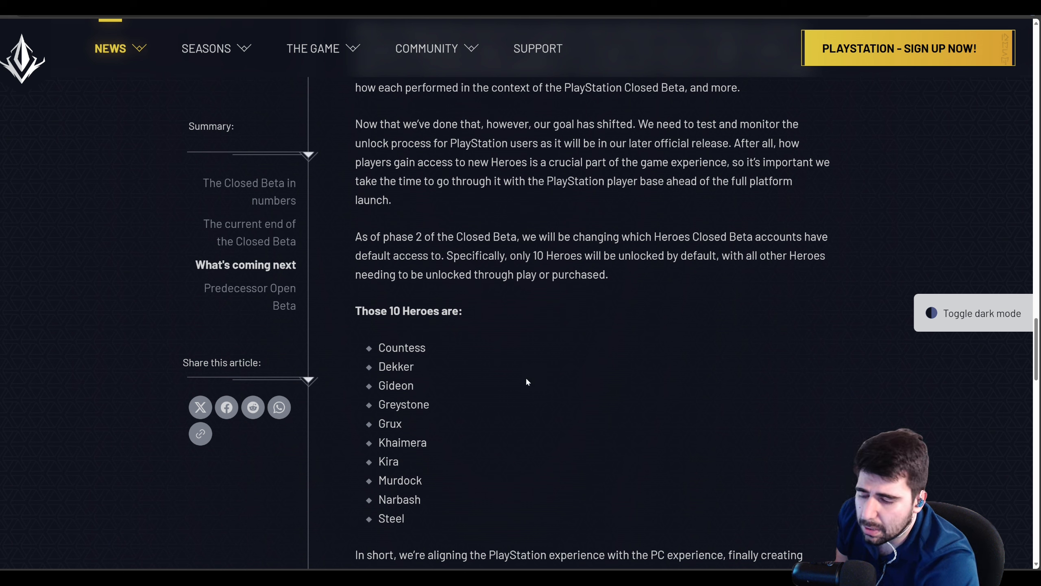
{"action": "mouse_move", "coordinate": [538, 382]}
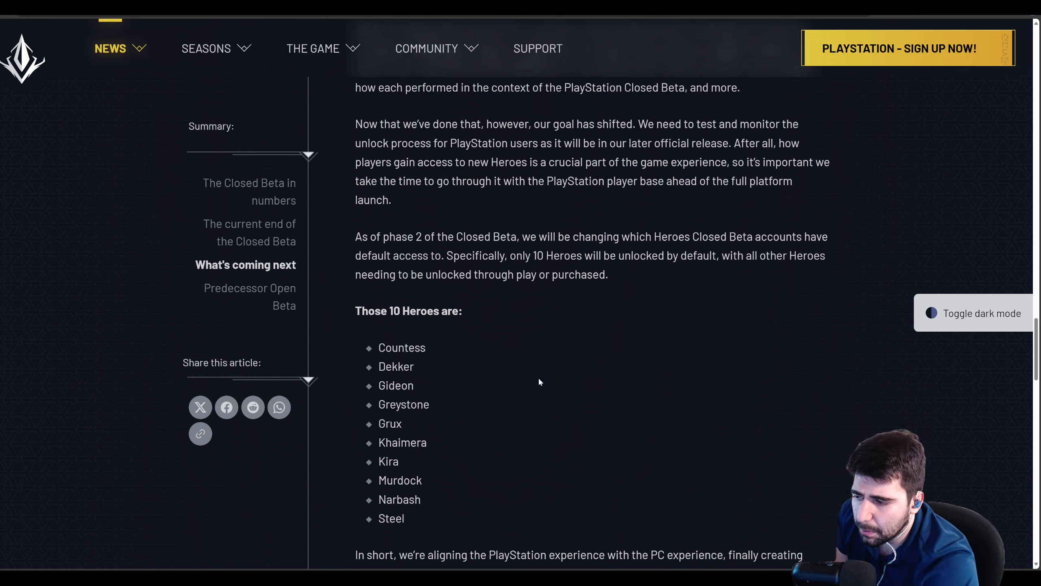
{"action": "mouse_move", "coordinate": [544, 386]}
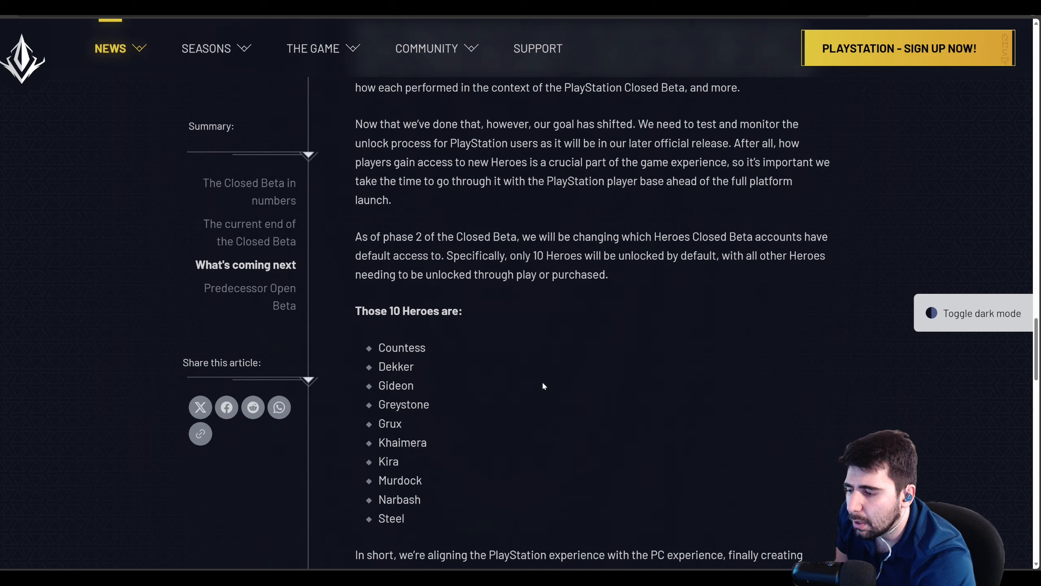
{"action": "scroll", "scroll_direction": "down", "scroll_amount": 3}
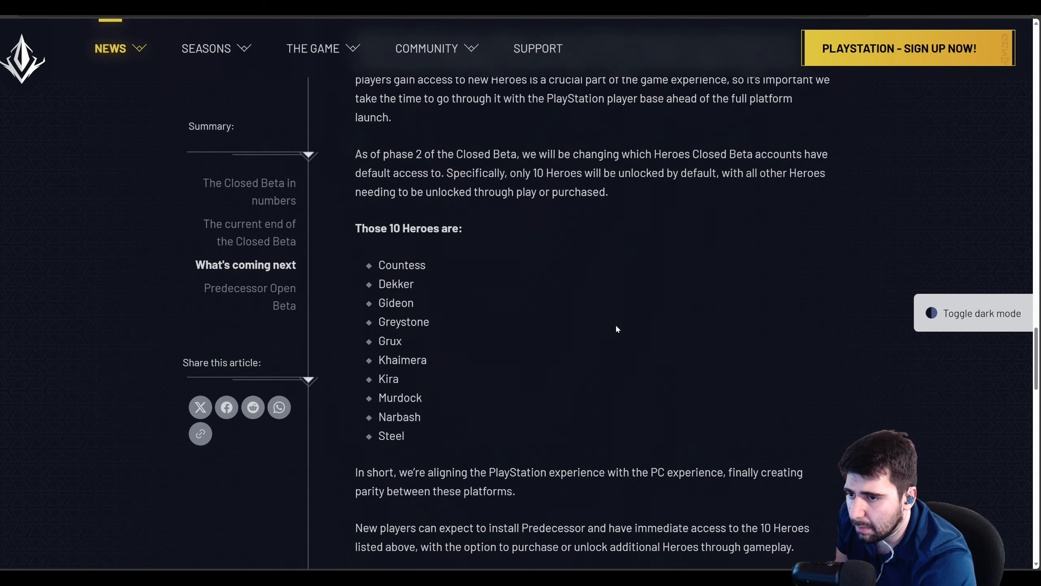
{"action": "scroll", "scroll_direction": "up", "scroll_amount": 3}
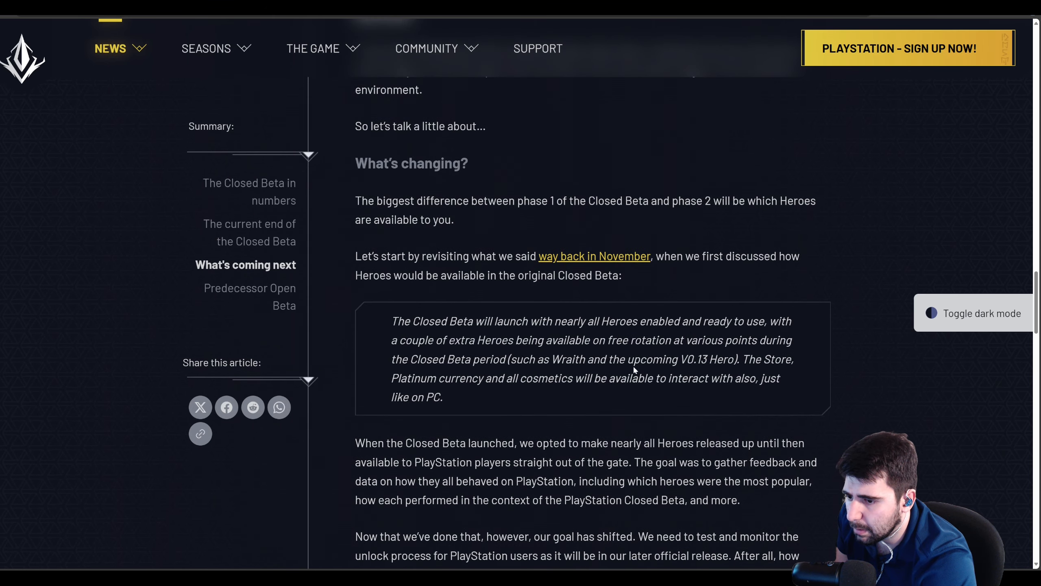
{"action": "scroll", "scroll_direction": "down", "scroll_amount": 3}
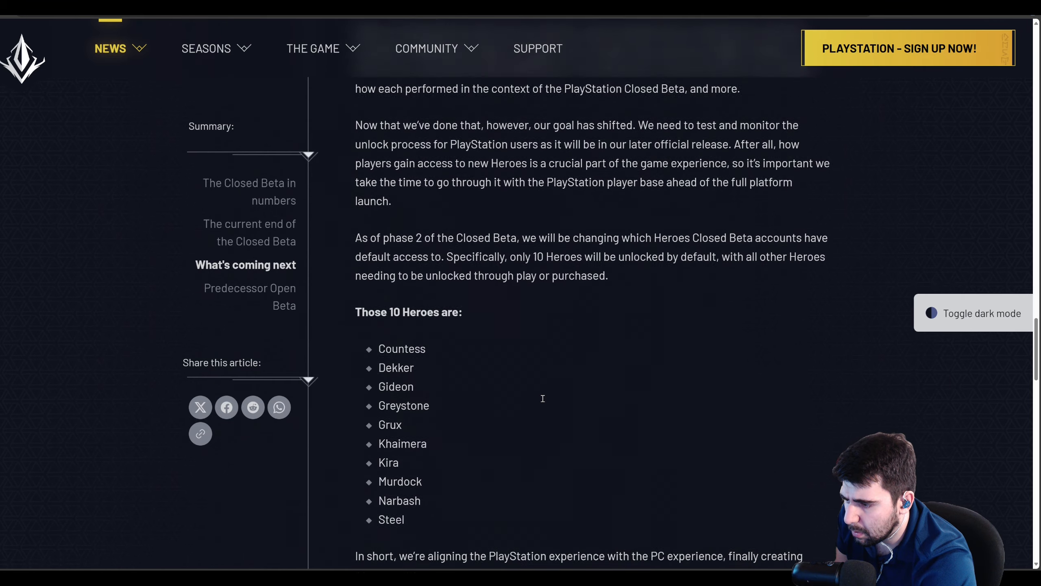
{"action": "scroll", "scroll_direction": "down", "scroll_amount": 3}
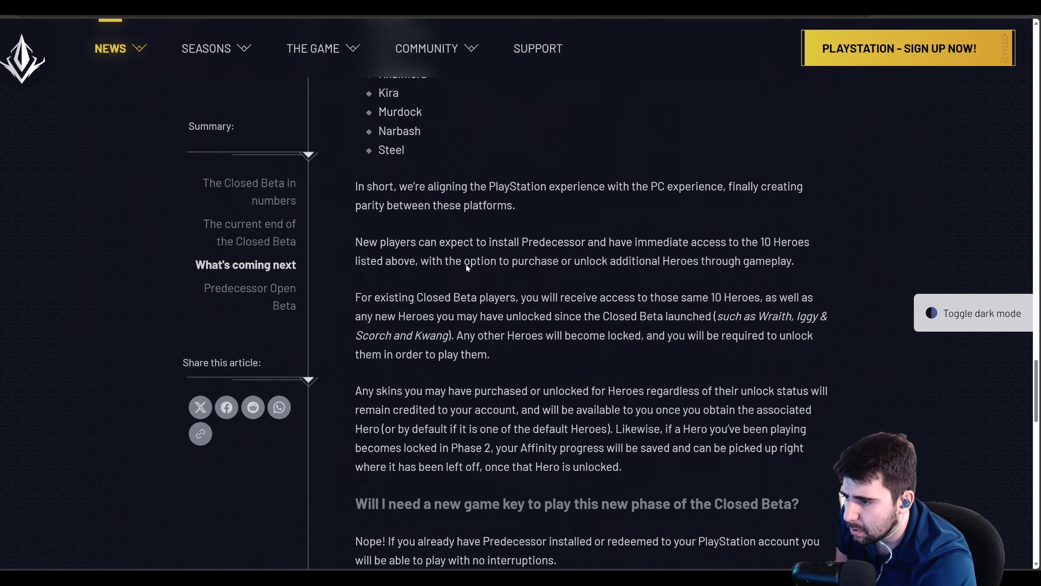
{"action": "scroll", "scroll_direction": "down", "scroll_amount": 3}
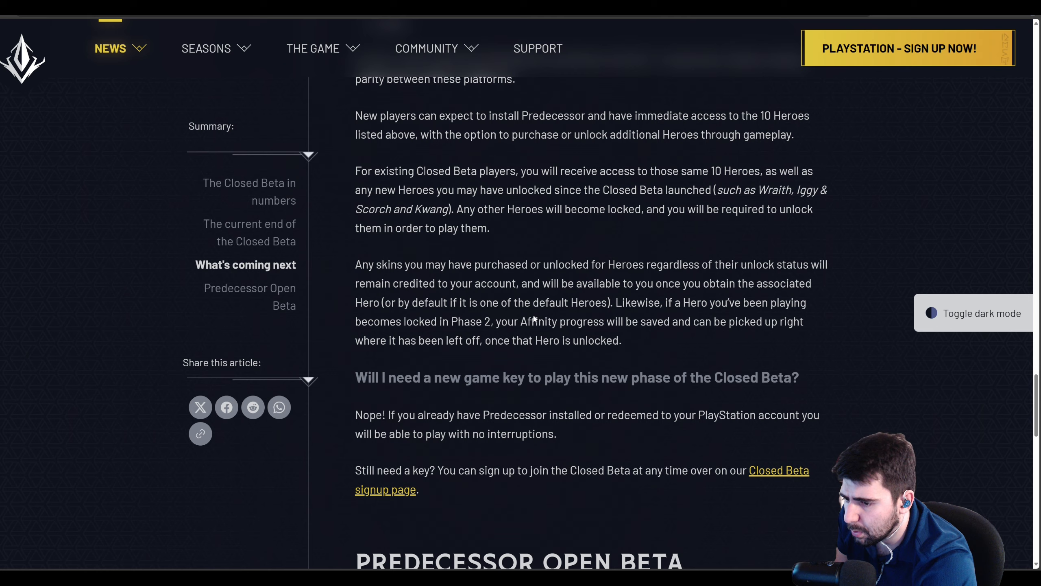
{"action": "scroll", "scroll_direction": "down", "scroll_amount": 3}
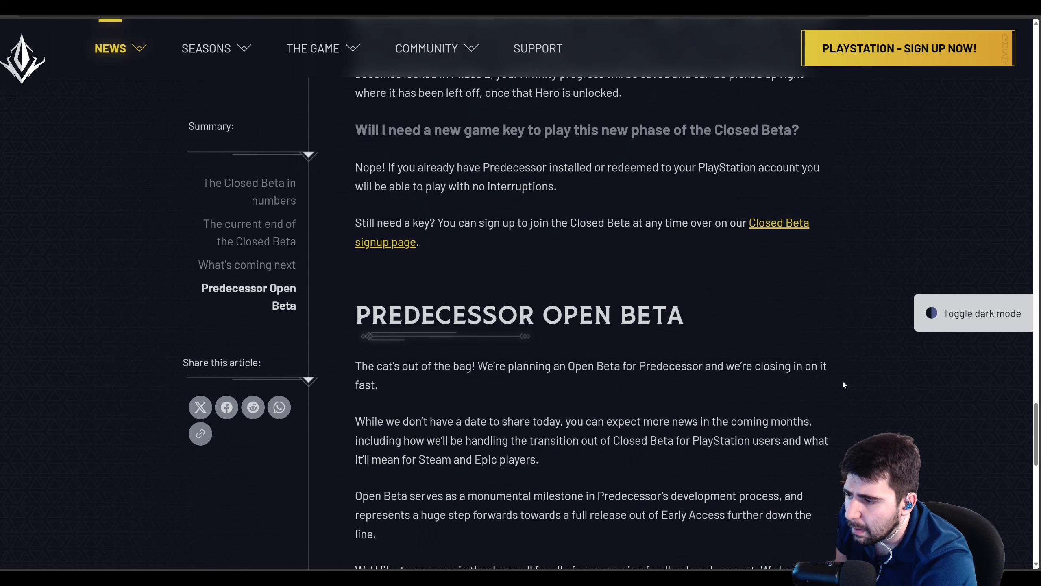
{"action": "scroll", "scroll_direction": "down", "scroll_amount": 3}
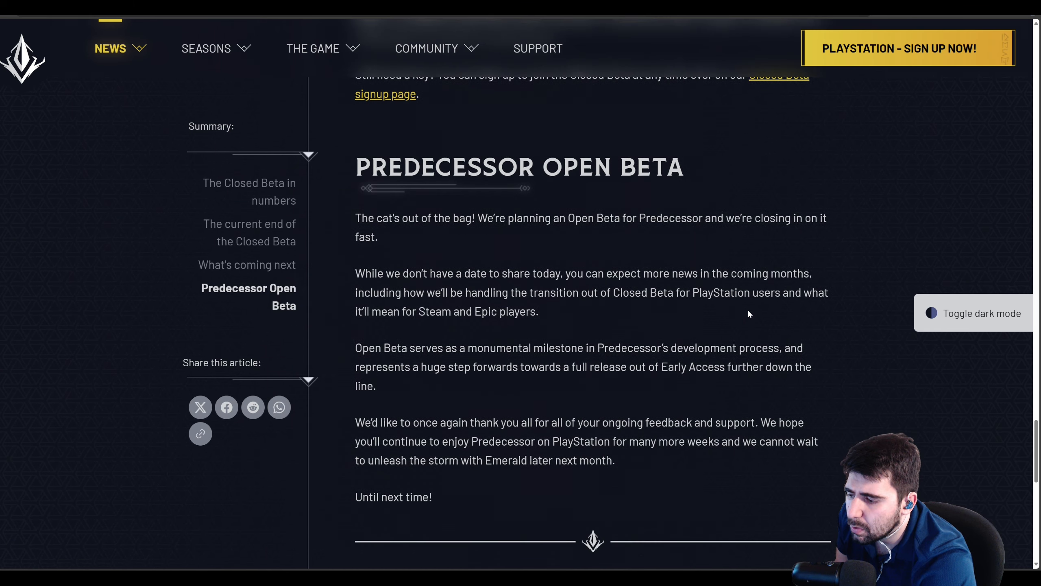
{"action": "scroll", "scroll_direction": "down", "scroll_amount": 3}
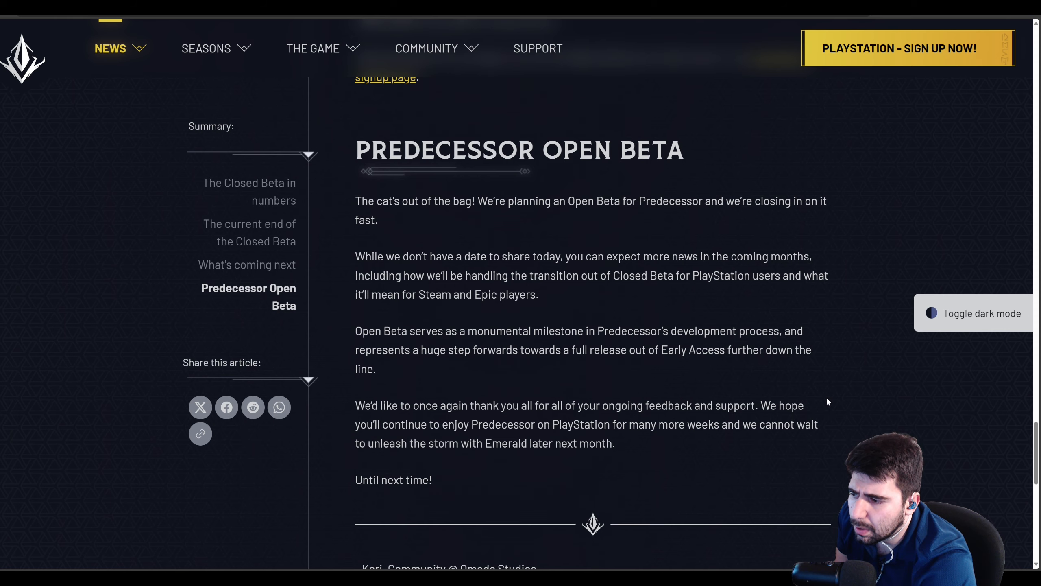
{"action": "scroll", "scroll_direction": "down", "scroll_amount": 3}
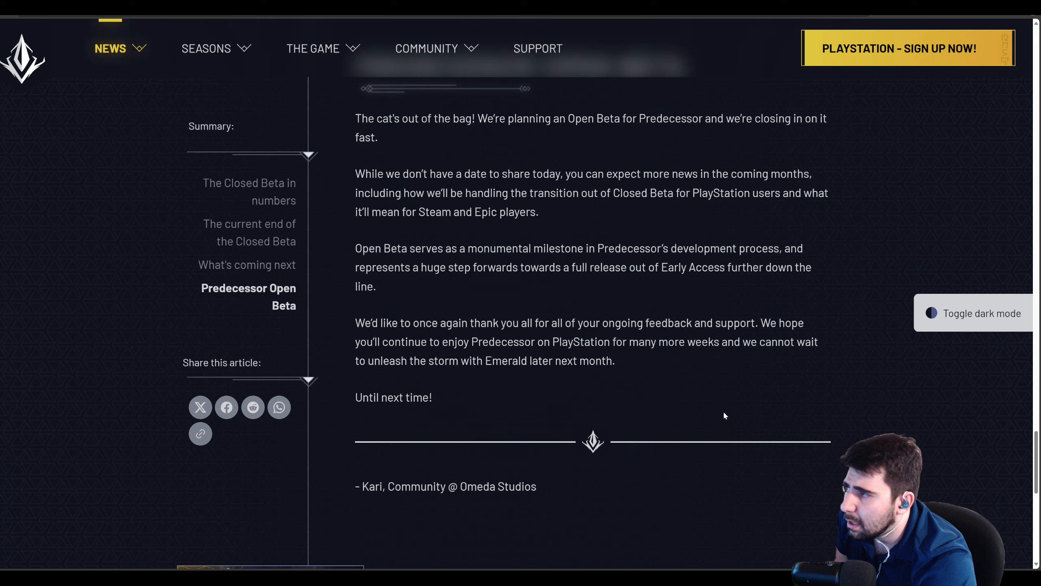
{"action": "mouse_move", "coordinate": [142, 120]}
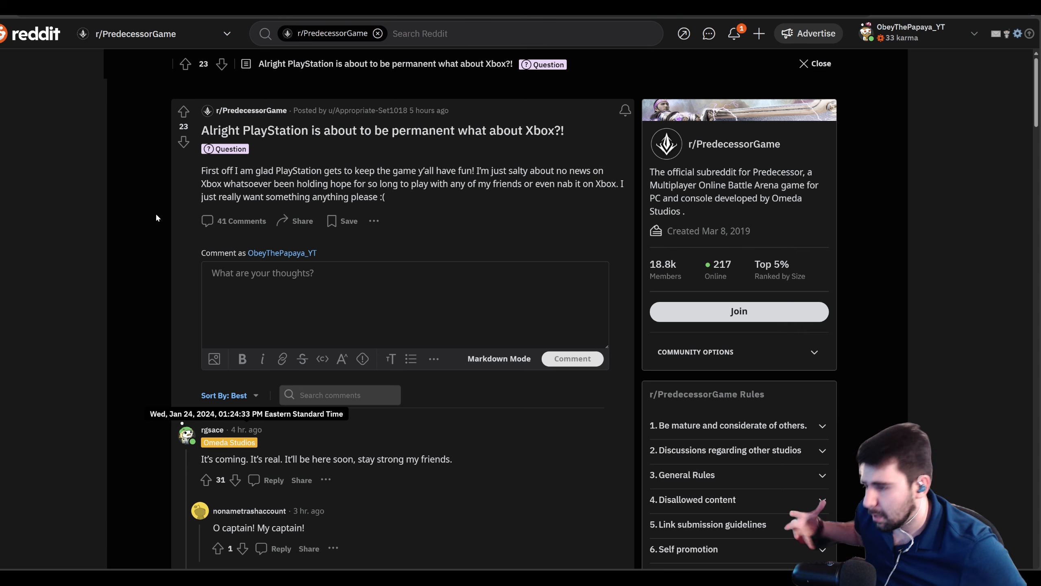
{"action": "mouse_move", "coordinate": [129, 266]}
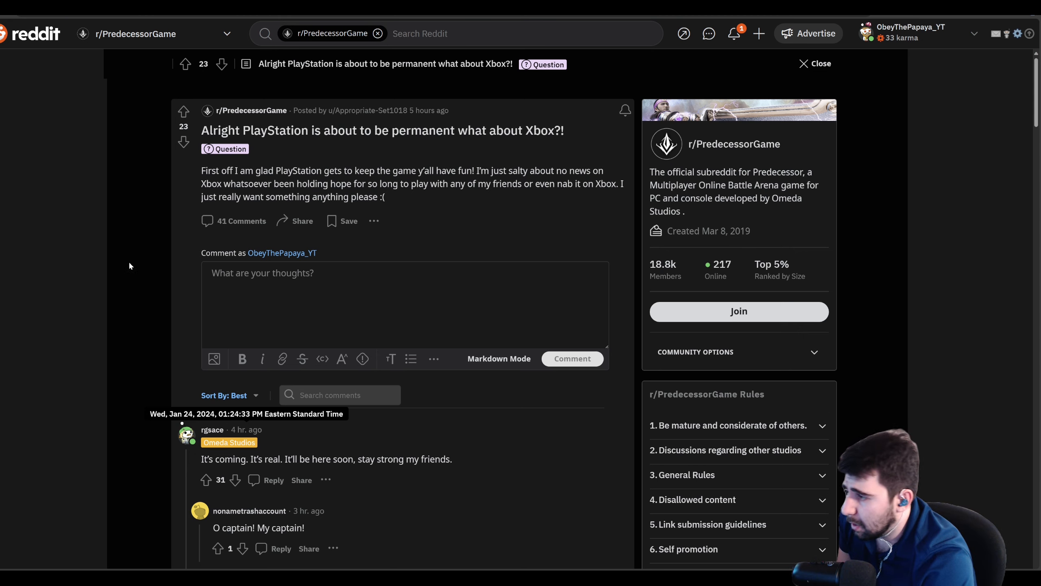
{"action": "scroll", "scroll_direction": "down", "scroll_amount": 3}
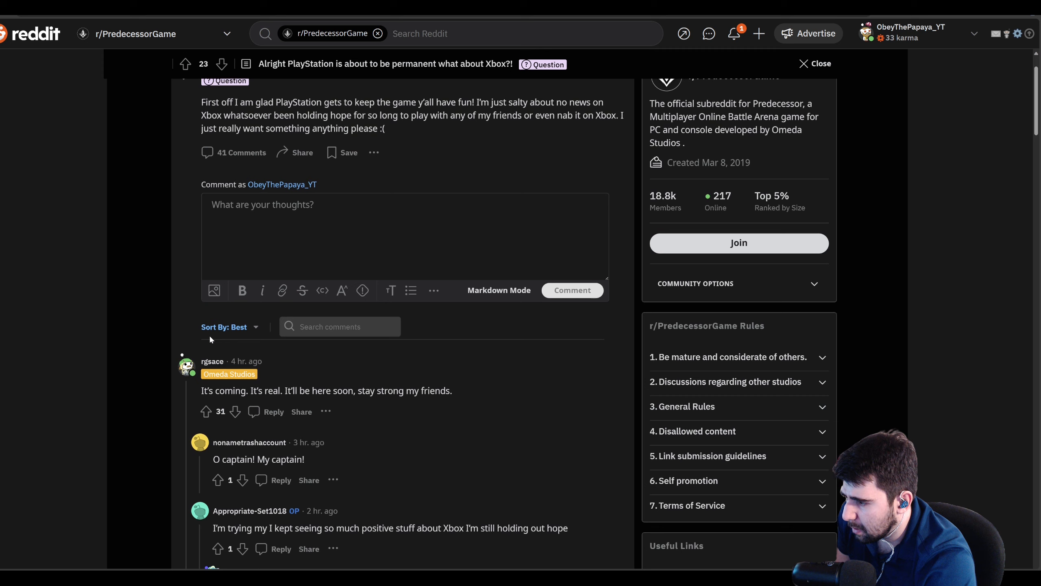
{"action": "scroll", "scroll_direction": "down", "scroll_amount": 3}
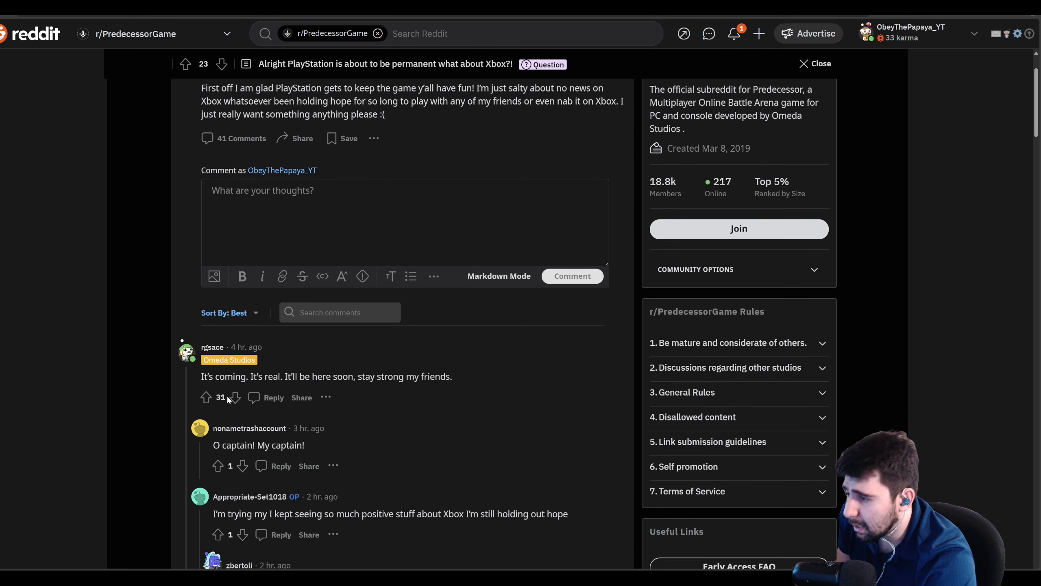
{"action": "mouse_move", "coordinate": [362, 397]}
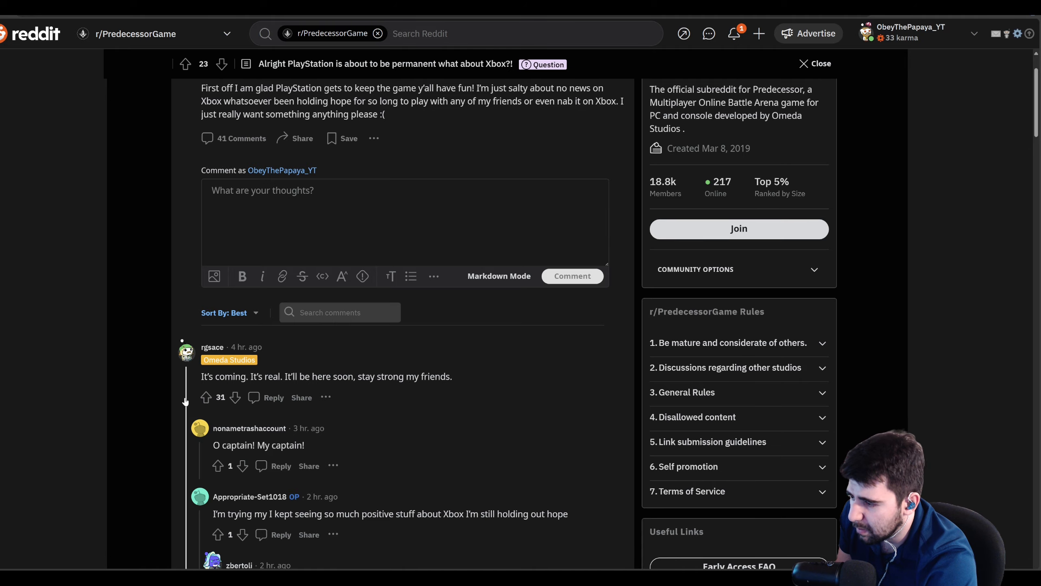
{"action": "scroll", "scroll_direction": "down", "scroll_amount": 3}
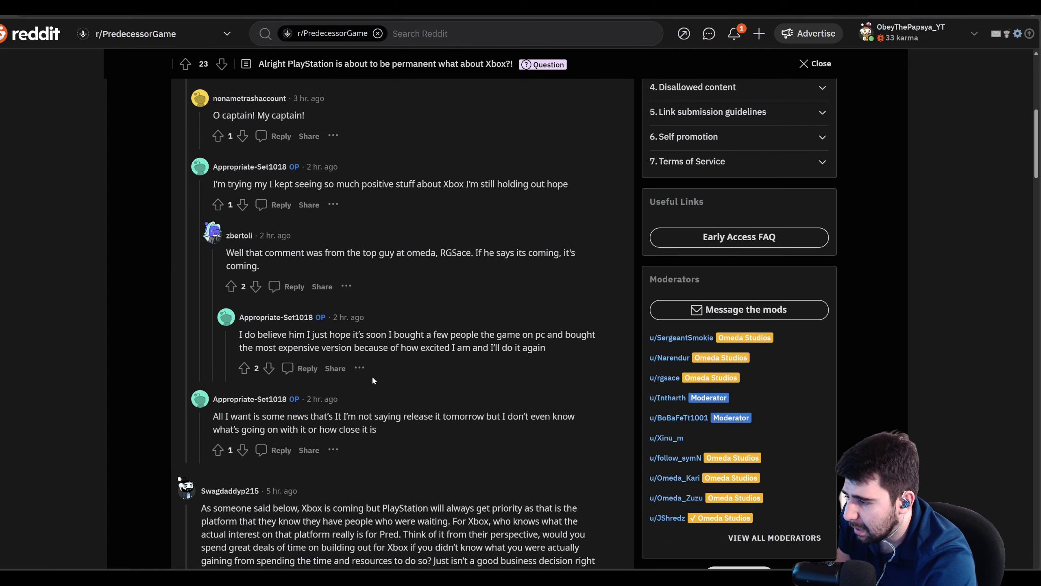
{"action": "scroll", "scroll_direction": "up", "scroll_amount": 3}
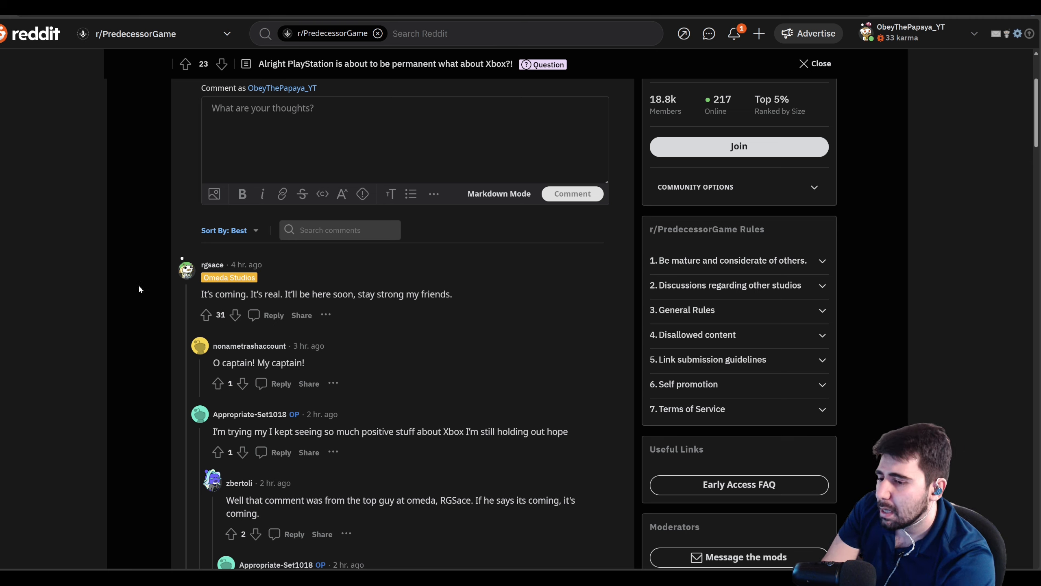
{"action": "mouse_move", "coordinate": [135, 273]}
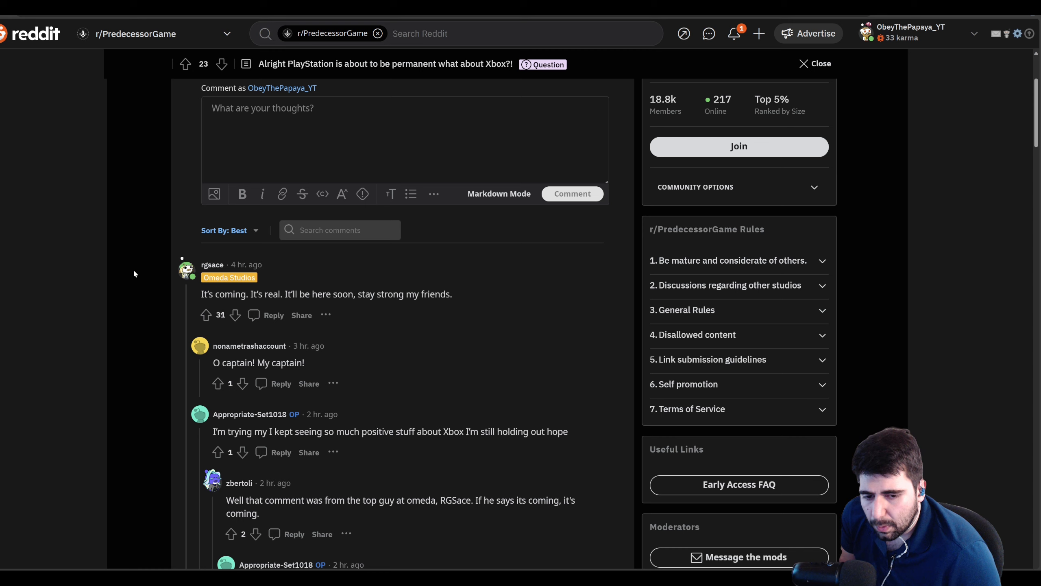
{"action": "mouse_move", "coordinate": [143, 272]}
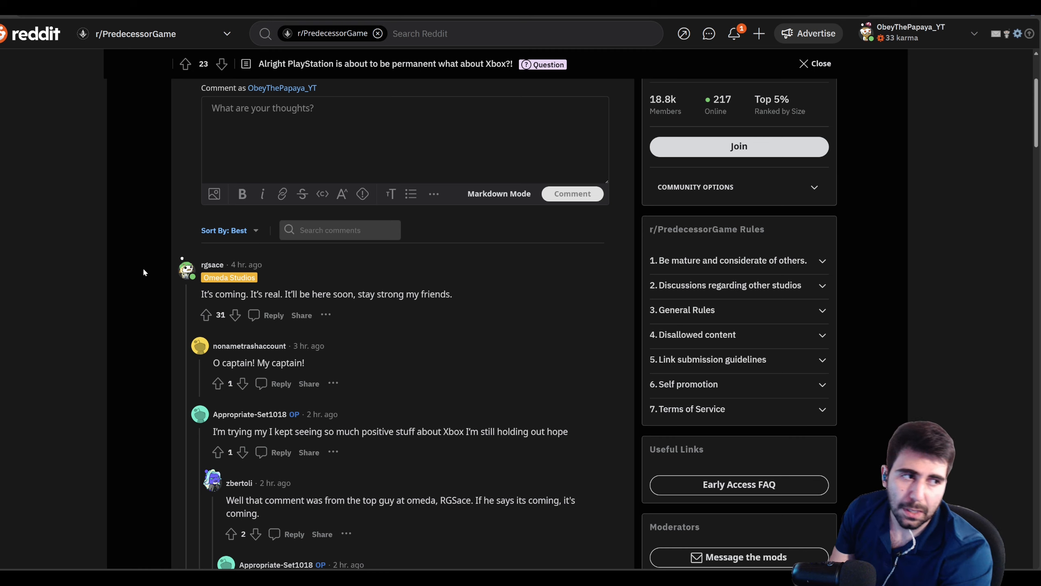